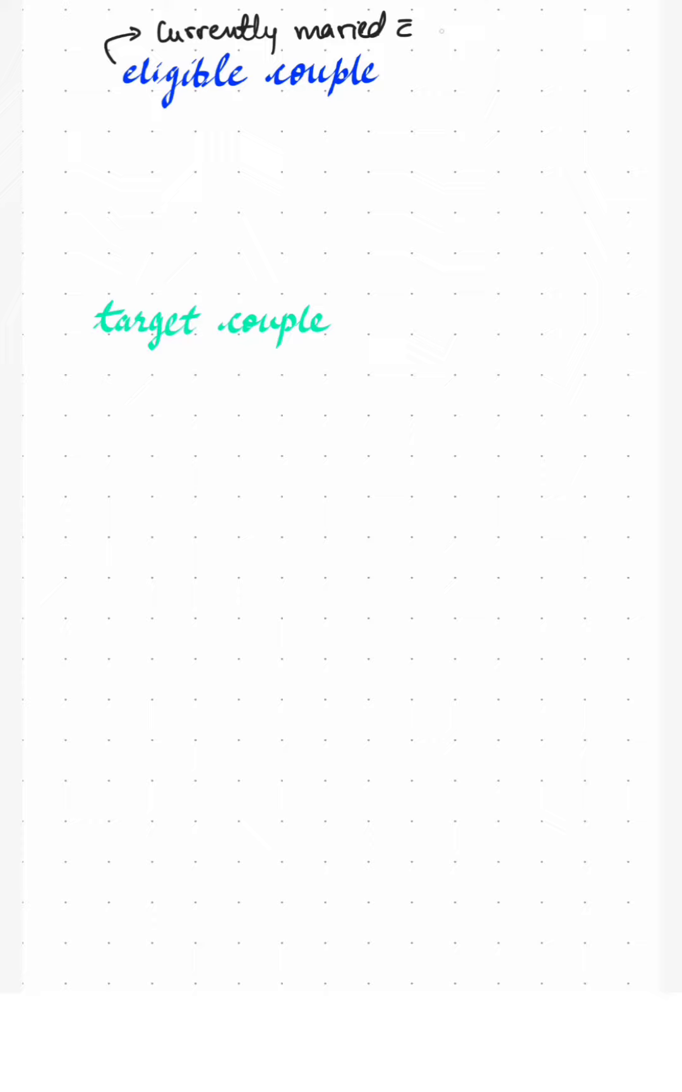
Handwrite 'woman in Reproductive age group' beside the eligible couple heading.
type("woman")
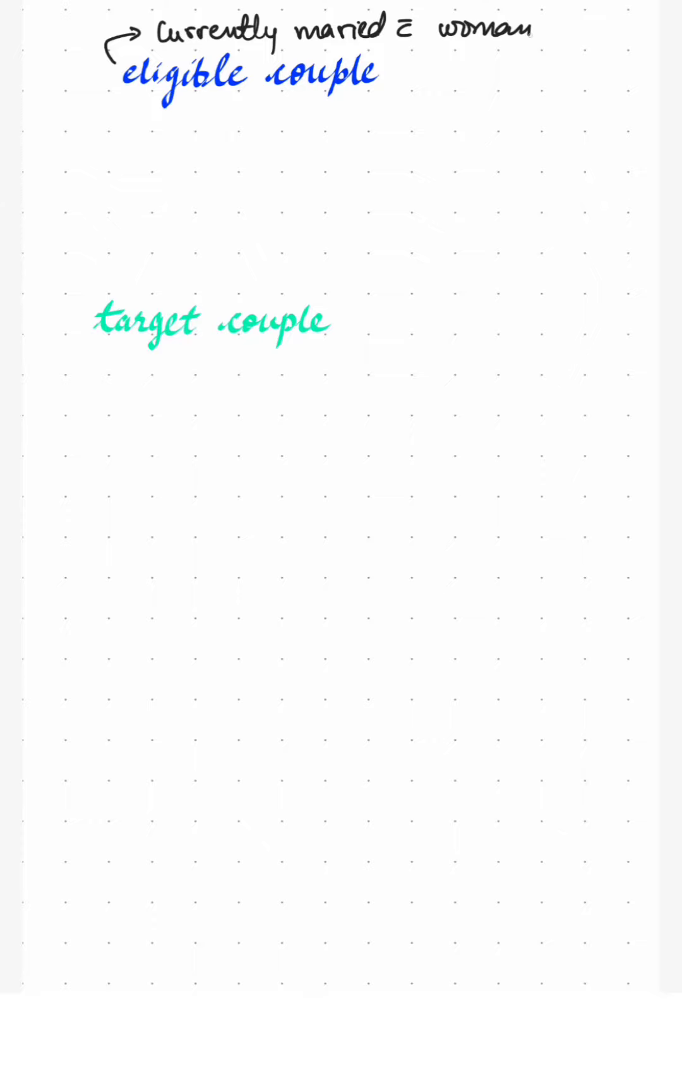
type("in Ref")
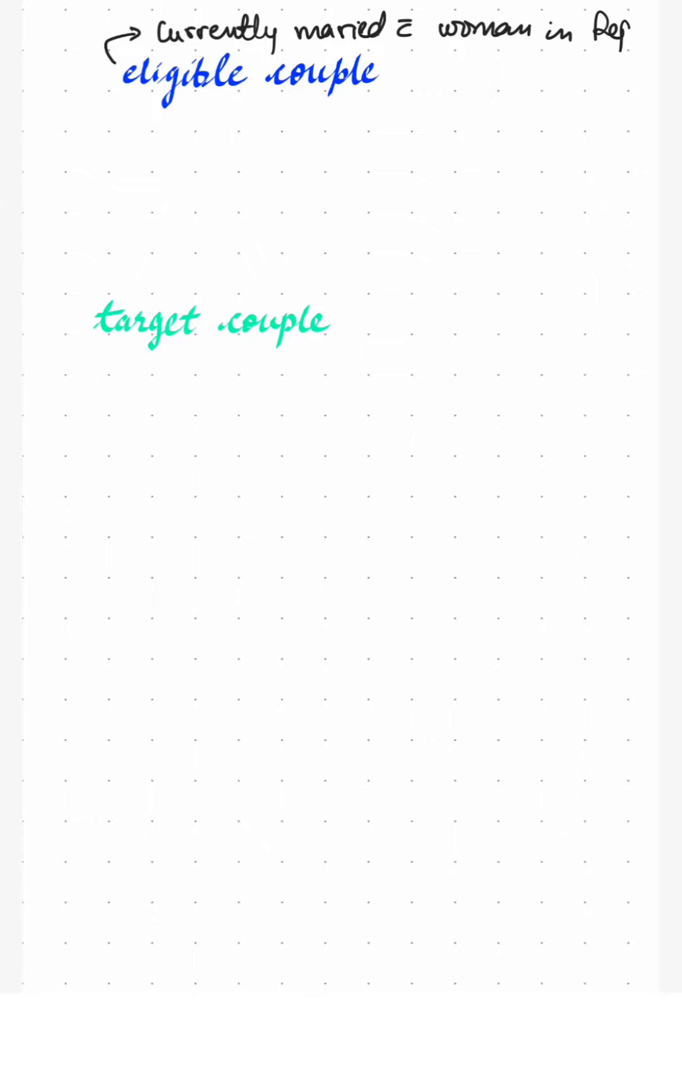
type("age")
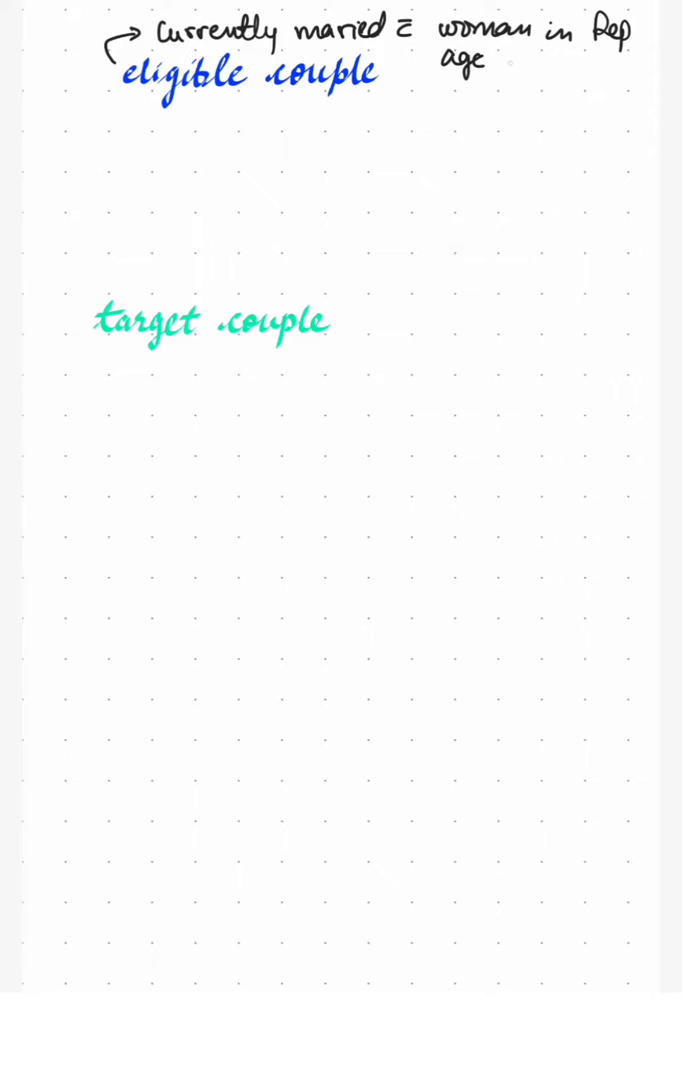
type("group.")
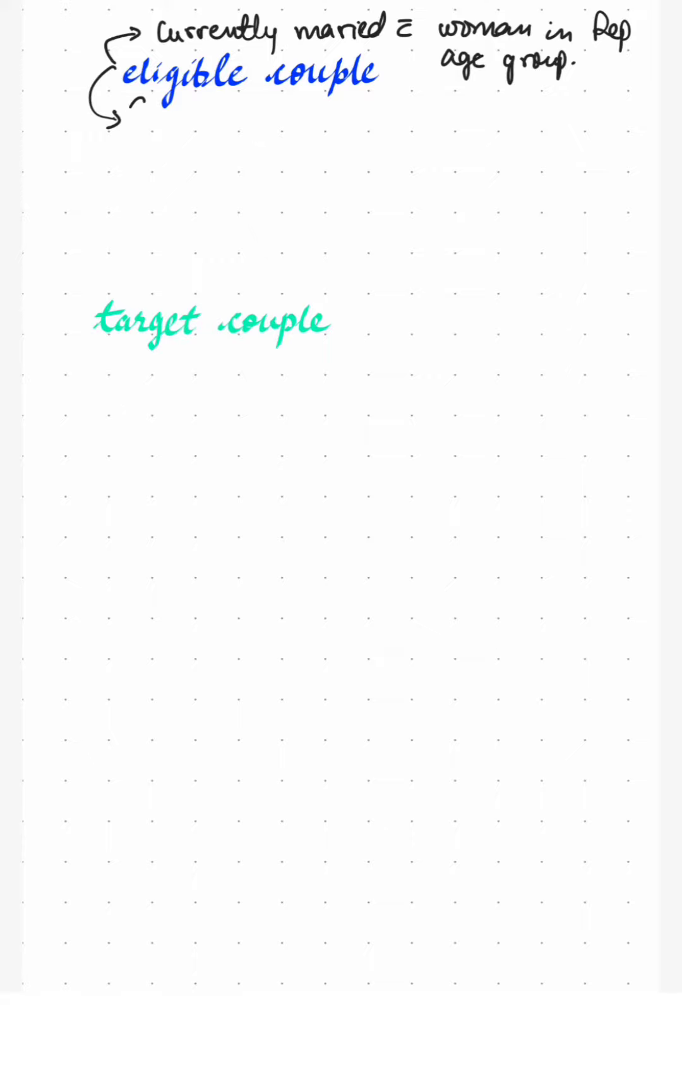
Handwrite 'Every couple who require Contraceptive advice' as the second definition.
type("Every co")
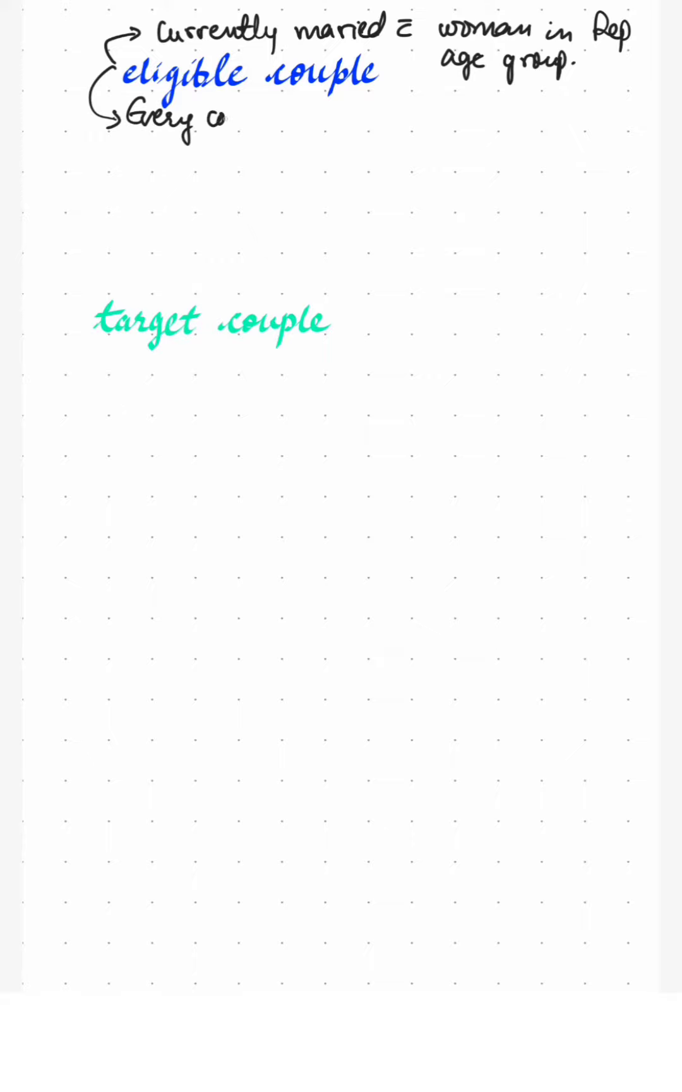
type("couple")
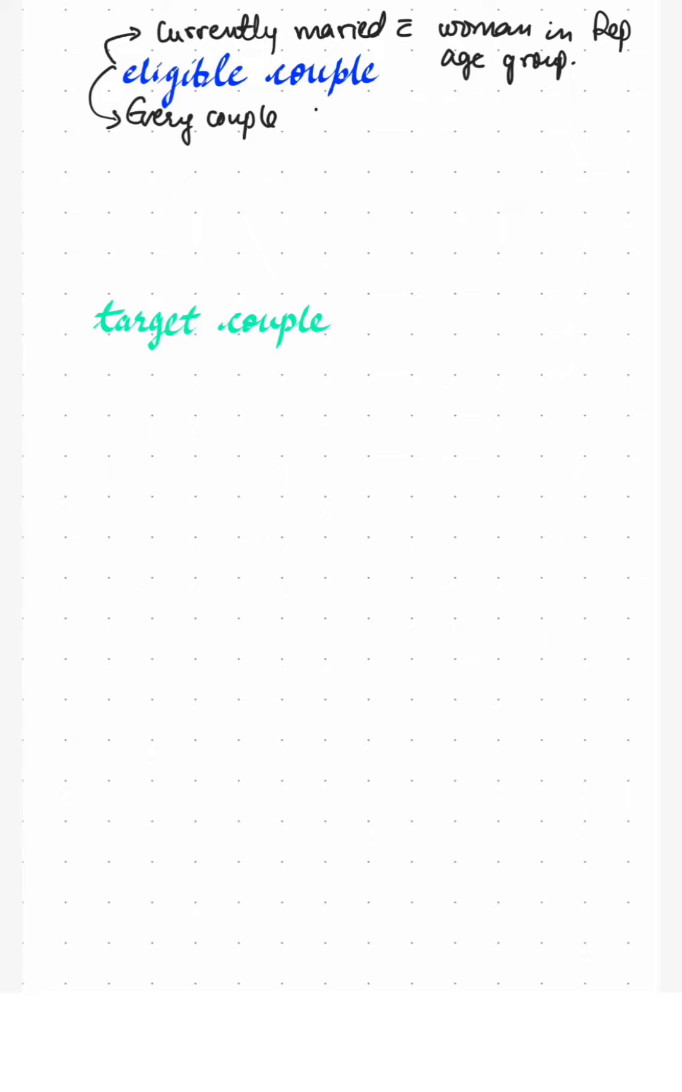
type("who r")
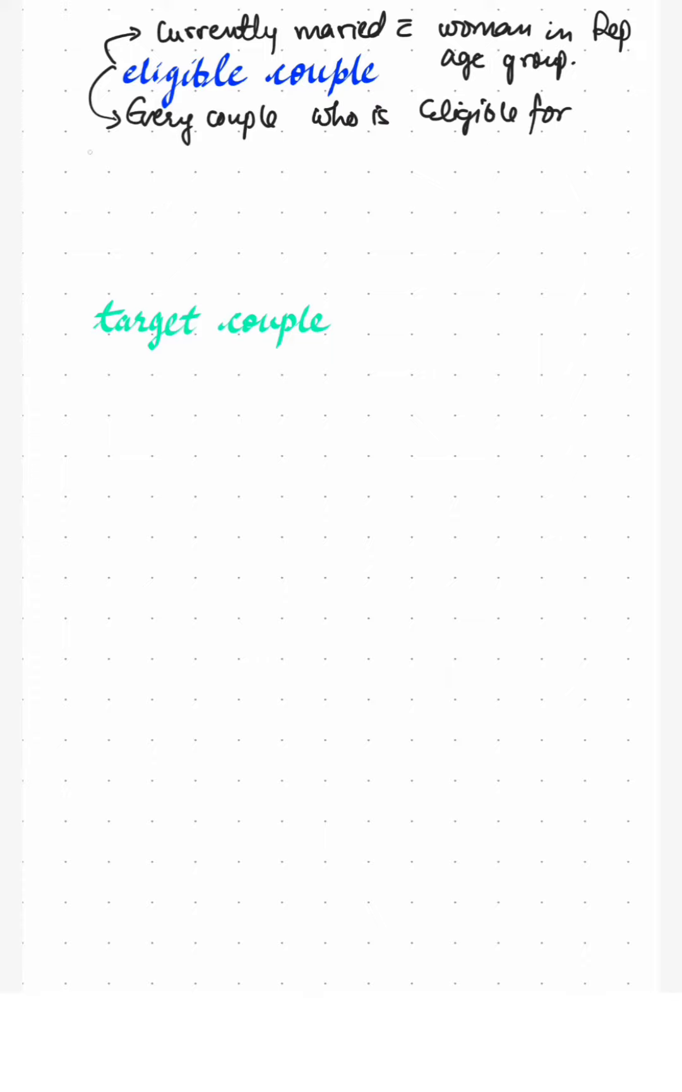
type("Contrac")
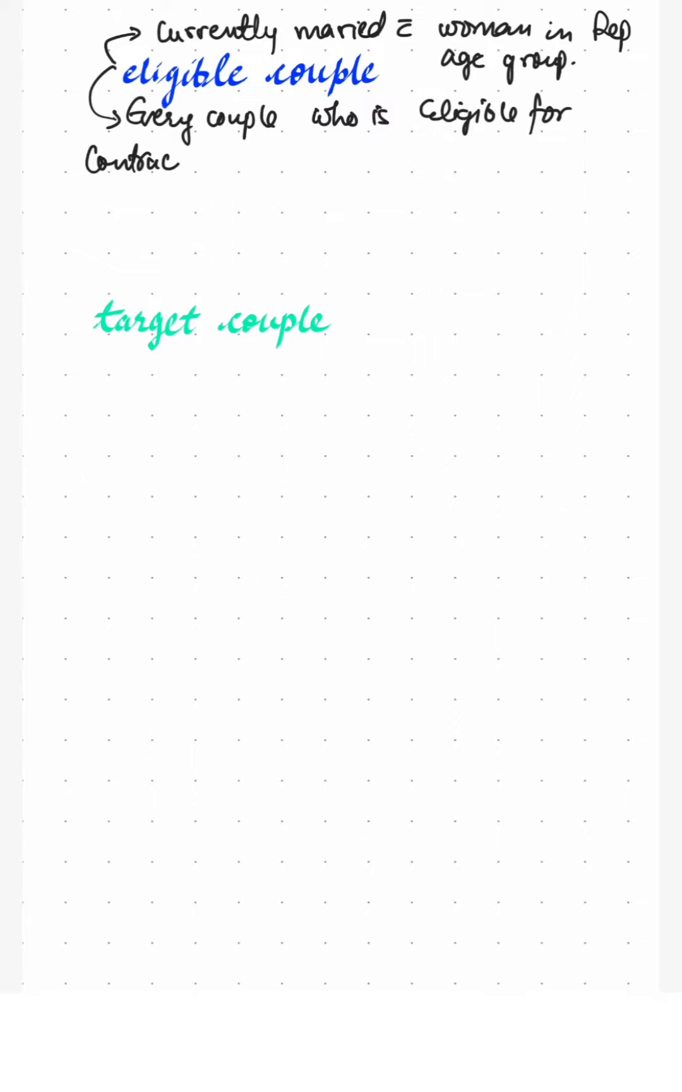
type("eptive")
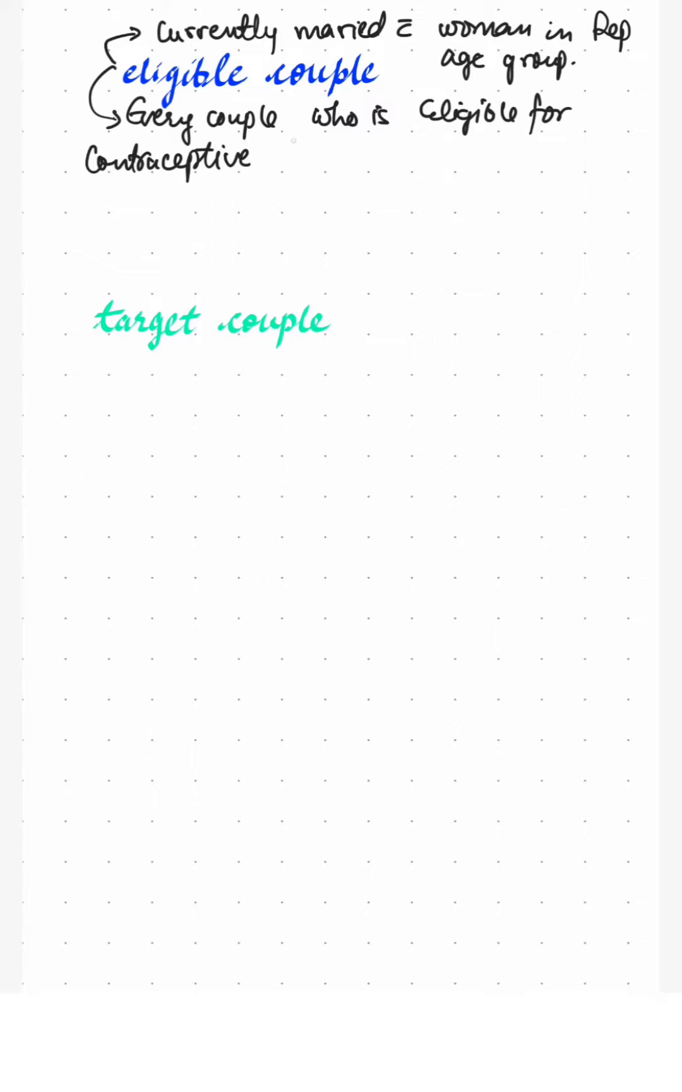
type("advic")
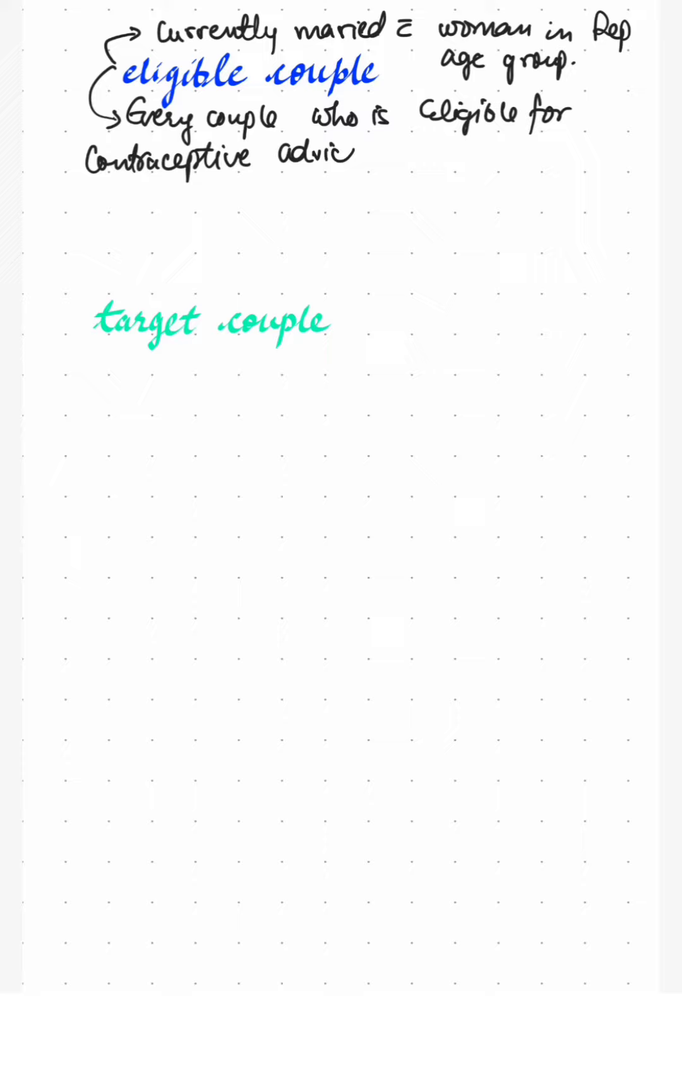
type("e")
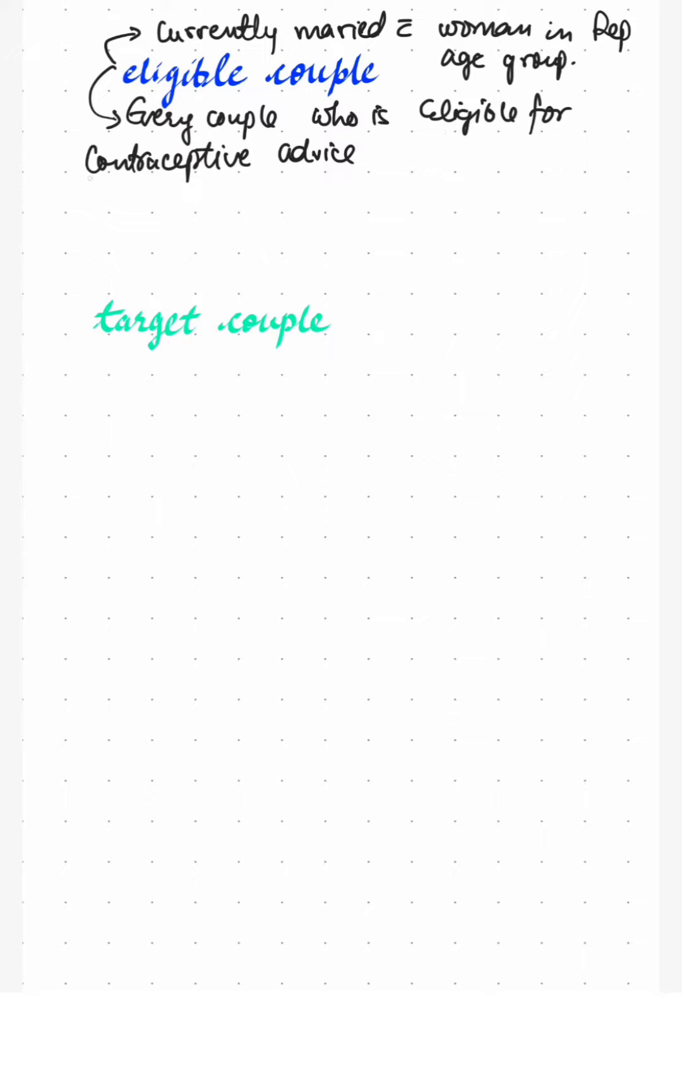
Box 'Contraceptive advice', write '≥ 2 children Sterilization' above target couple, and underline target.
left_click_drag(91, 179, 373, 174)
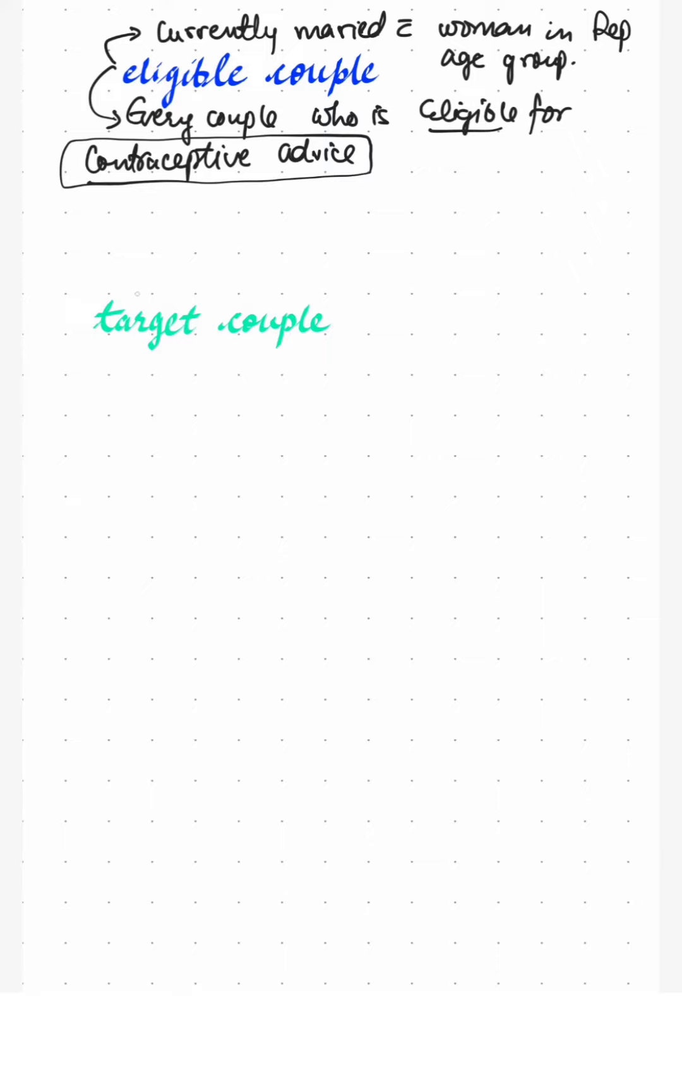
left_click_drag(135, 292, 222, 278)
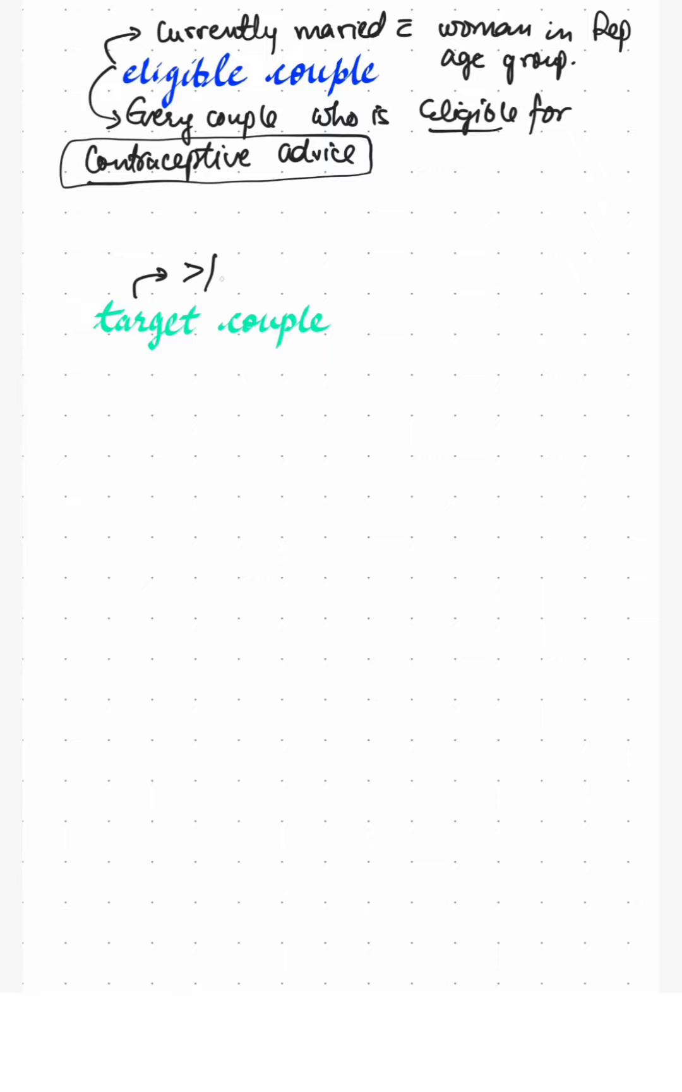
type("= 2 children")
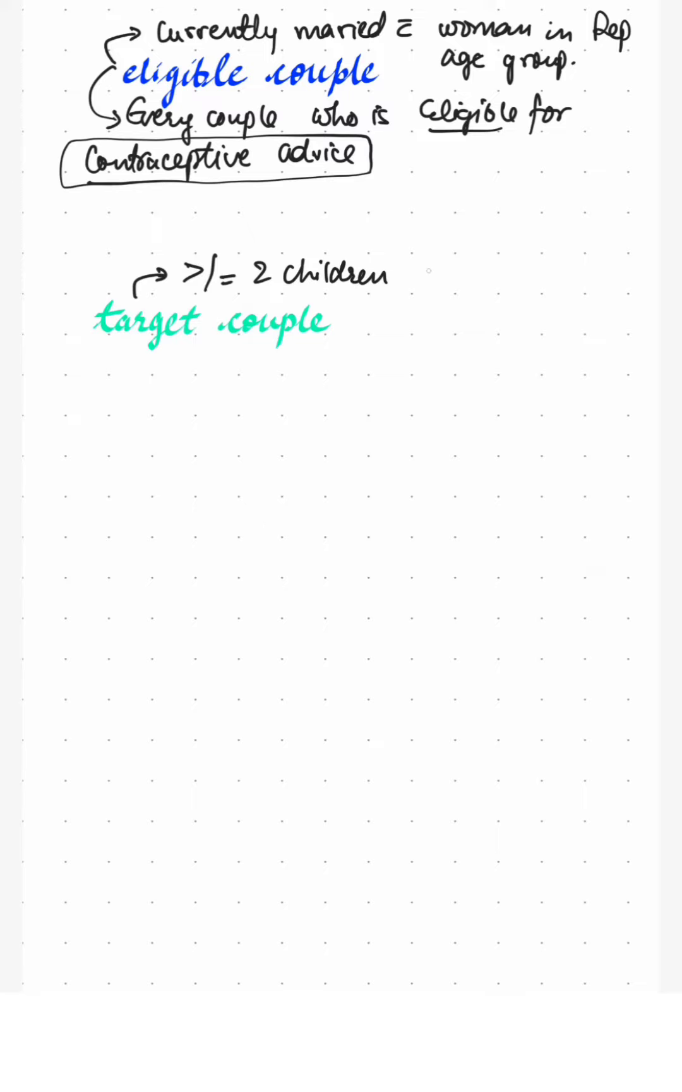
type("Steri'")
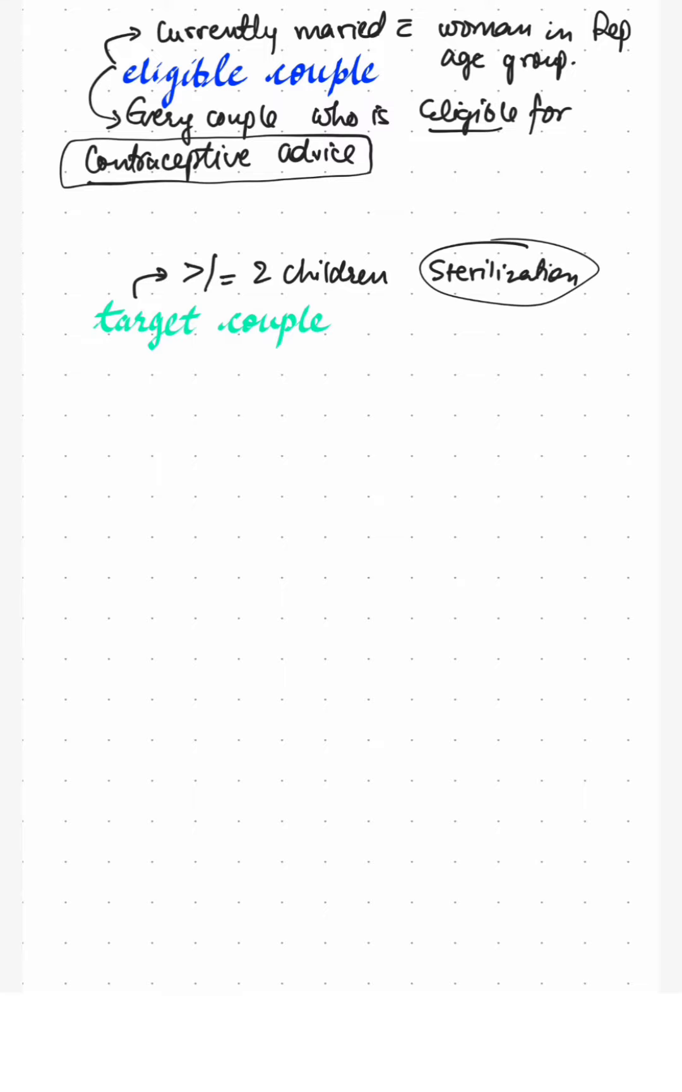
left_click_drag(105, 349, 199, 345)
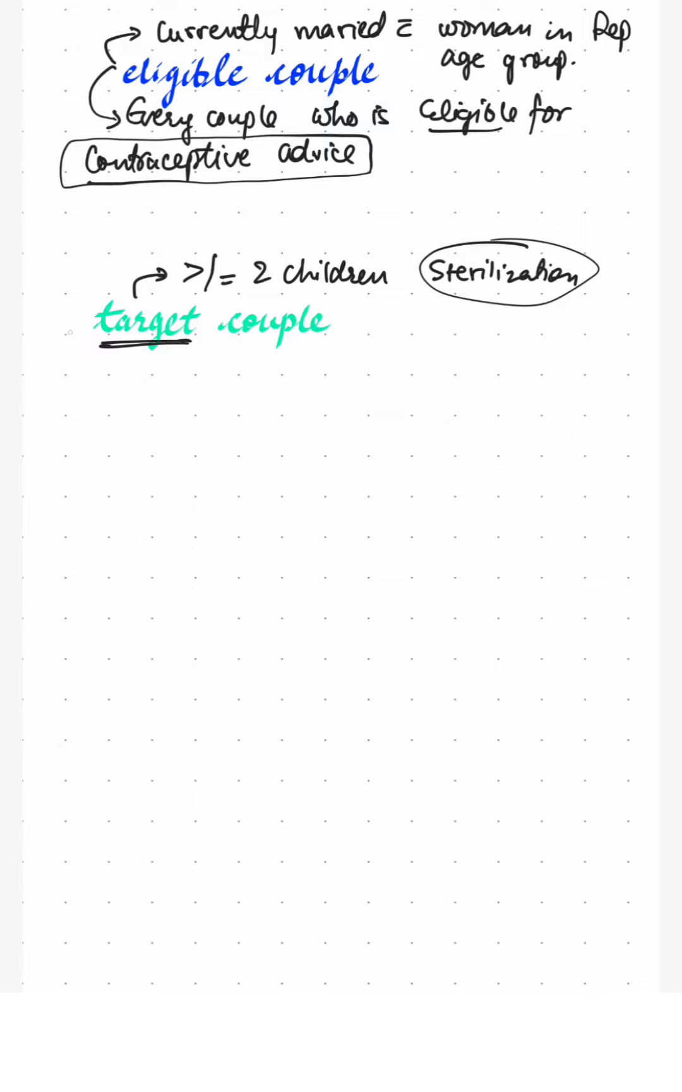
Branch down from target couple and write 'Any couple, wants delay b/w children'.
left_click_drag(77, 334, 79, 379)
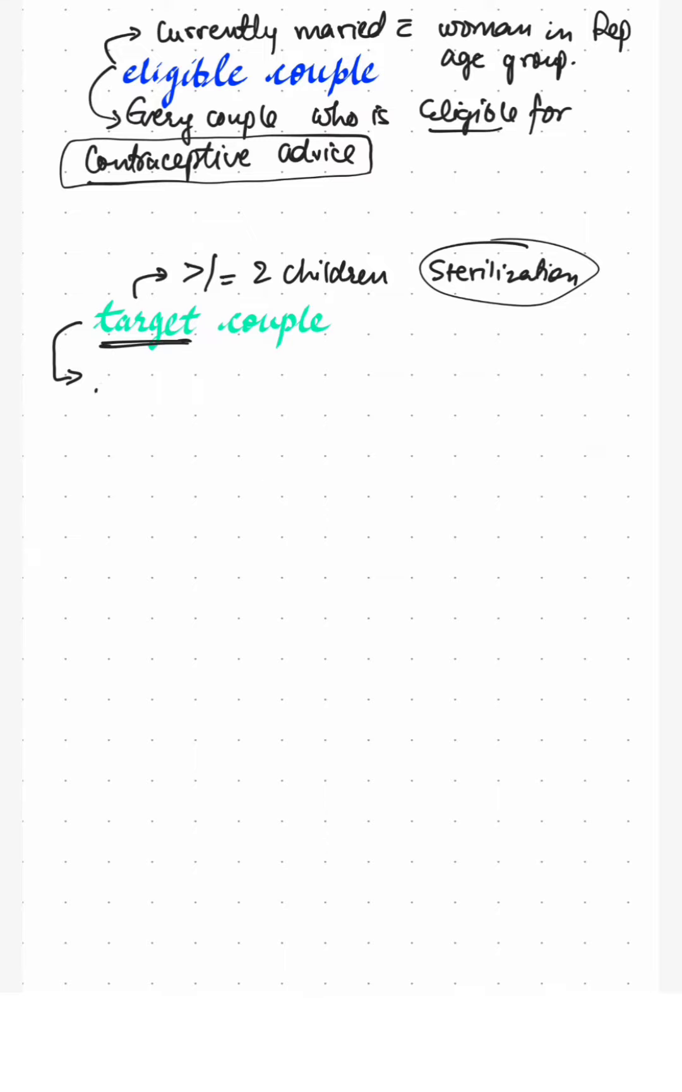
type("Any couple")
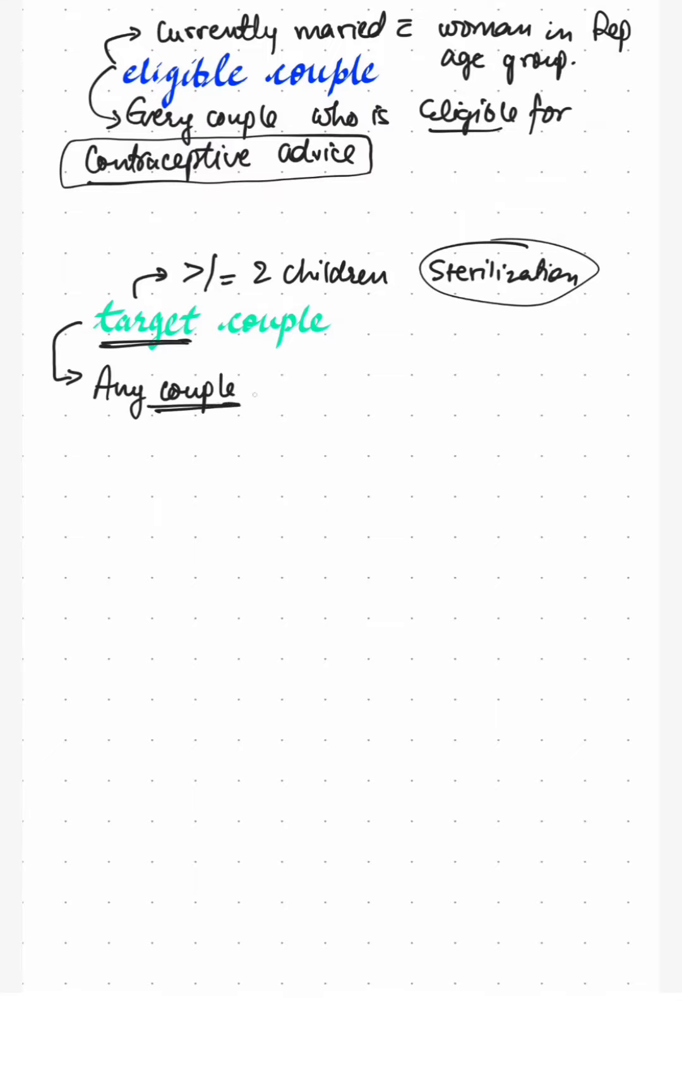
type(",")
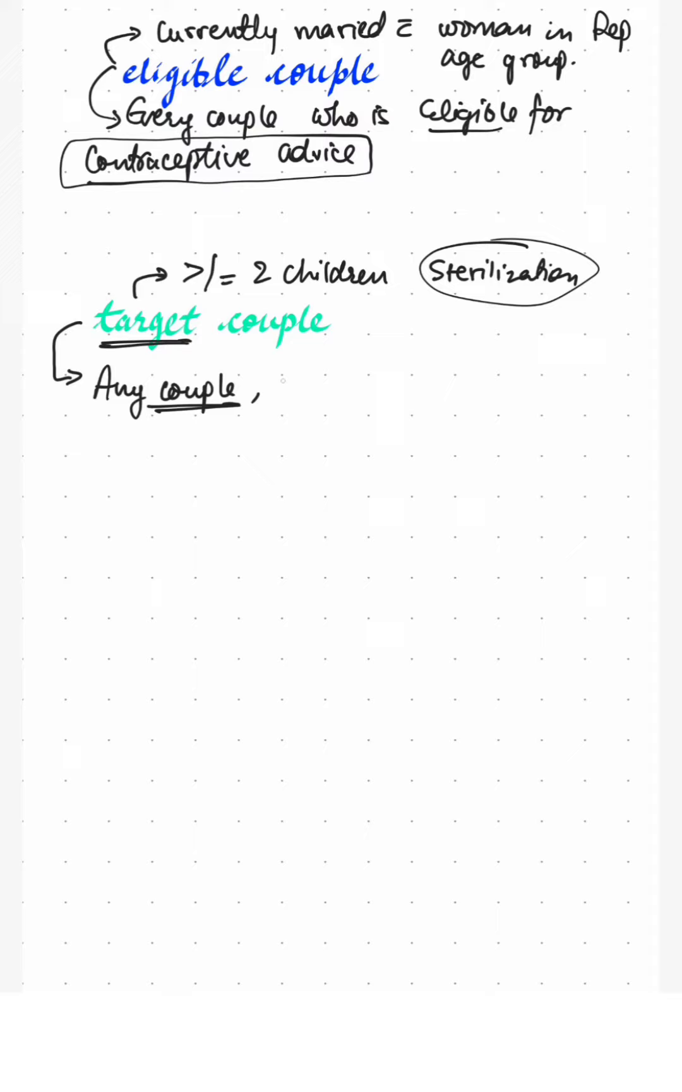
type("wants delo")
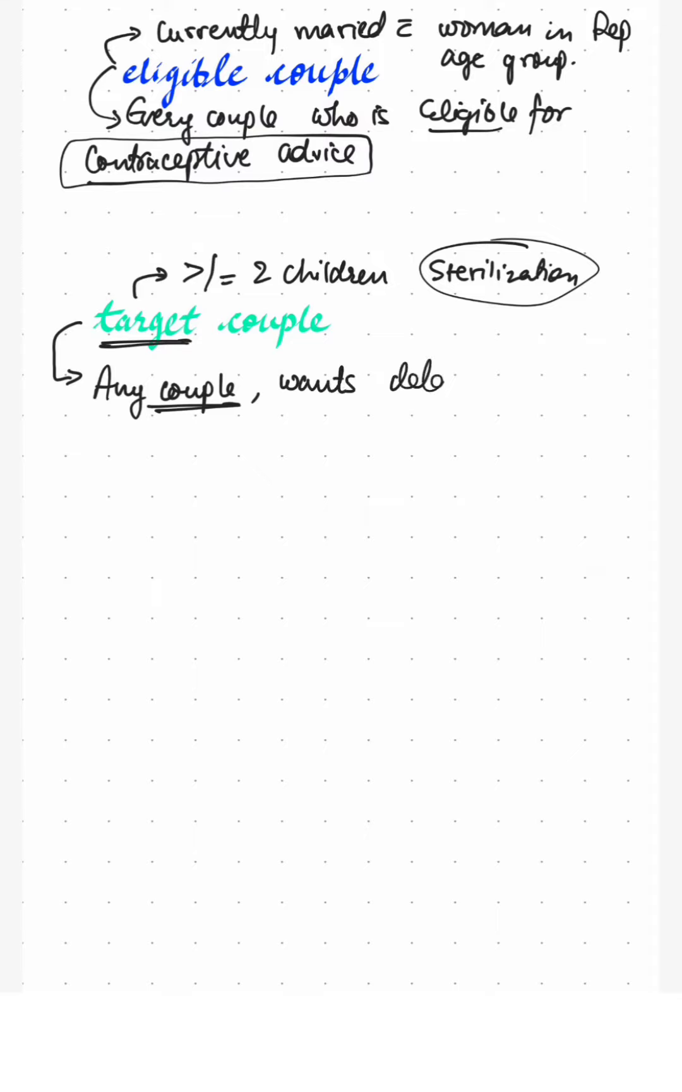
type("delay b/w")
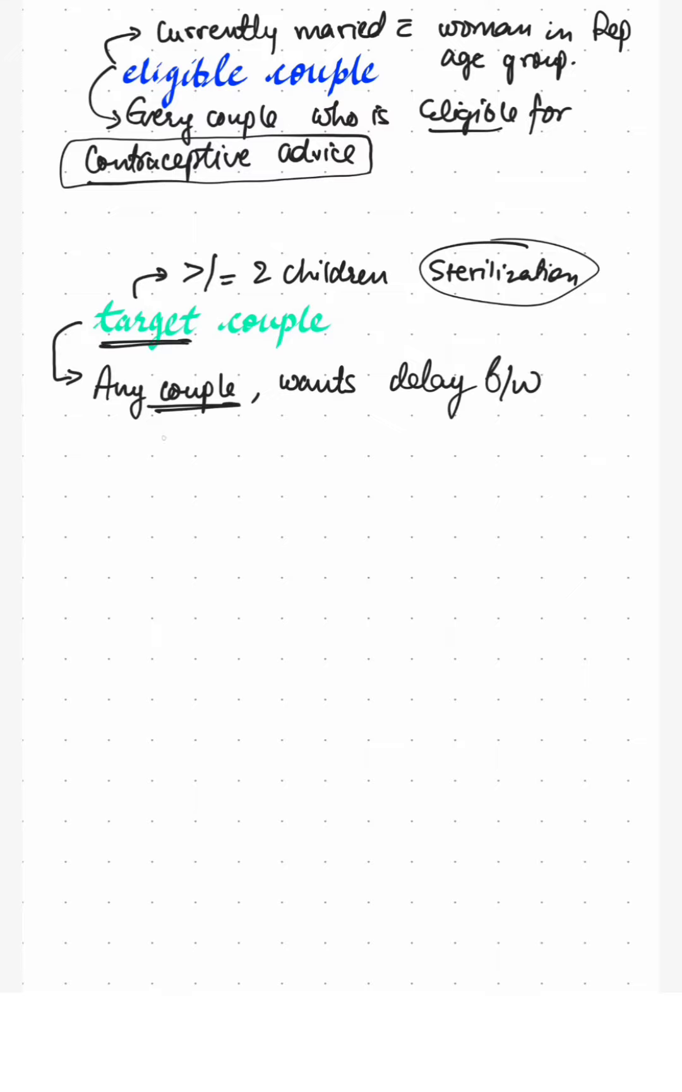
type("children")
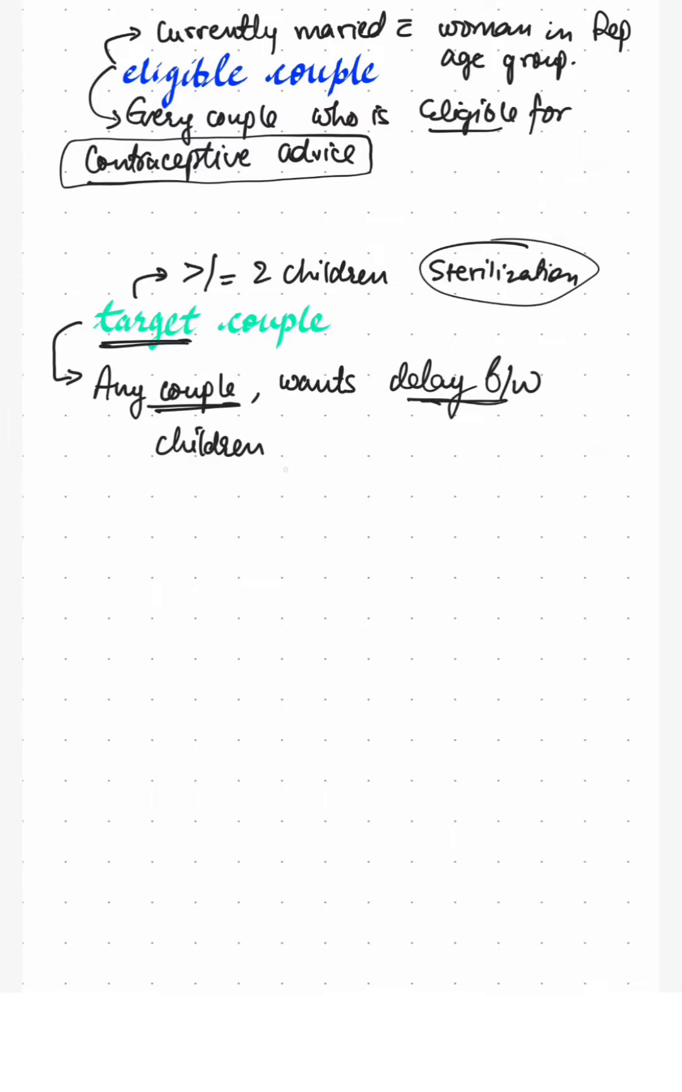
Write and circle 'Gap', then underline the blue word eligible.
type("Gap")
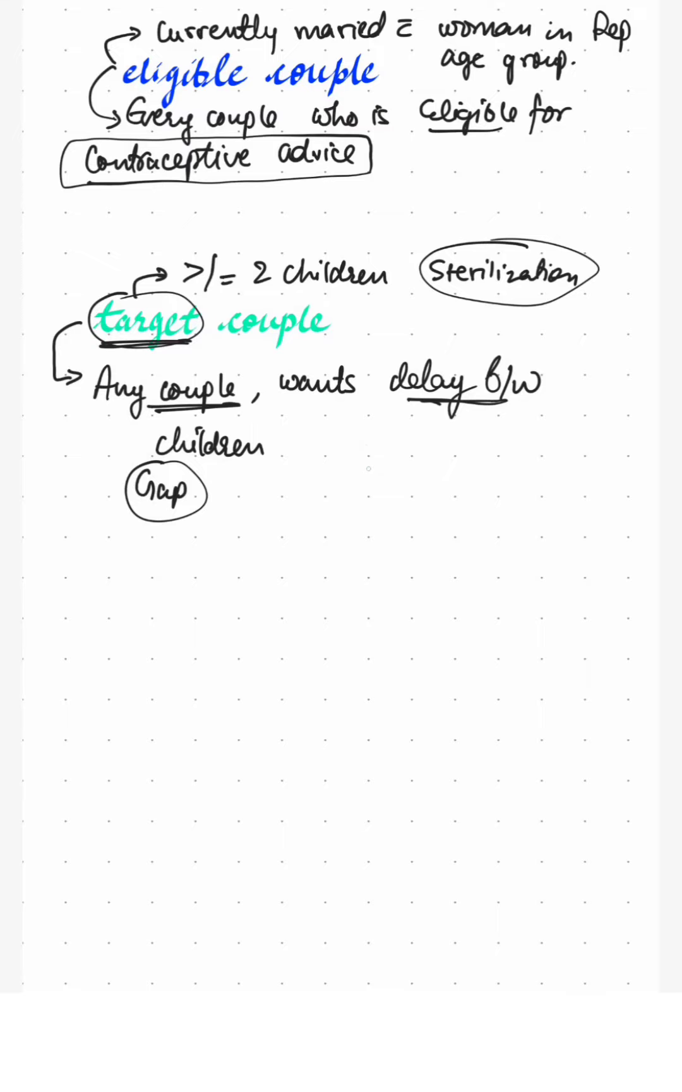
mouse_move(367, 473)
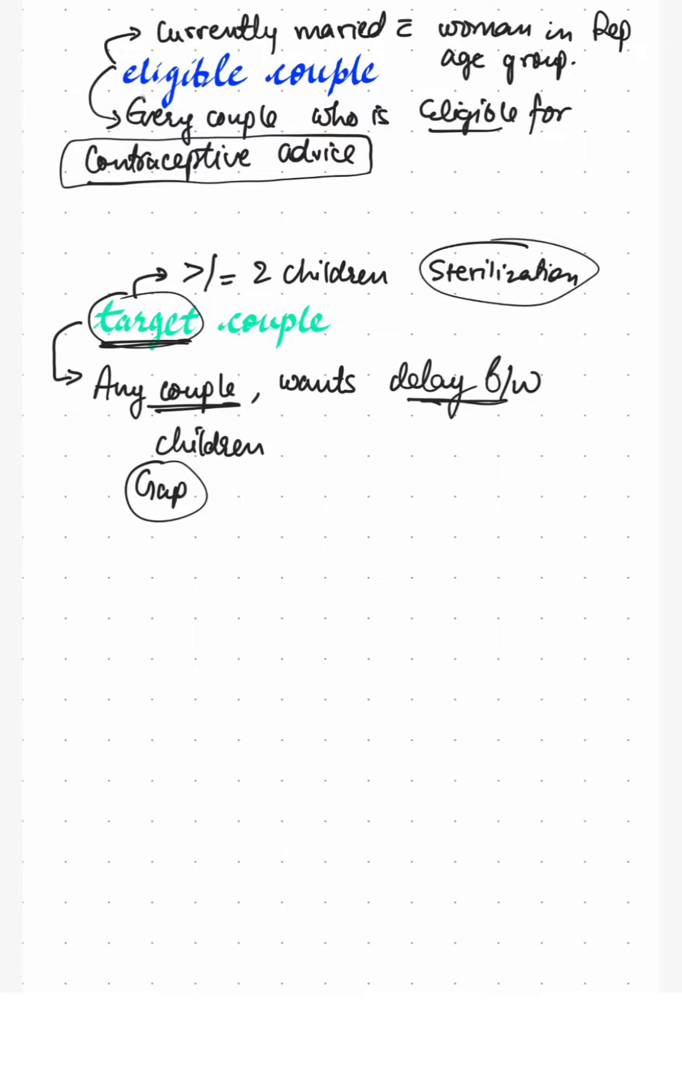
left_click_drag(122, 91, 244, 91)
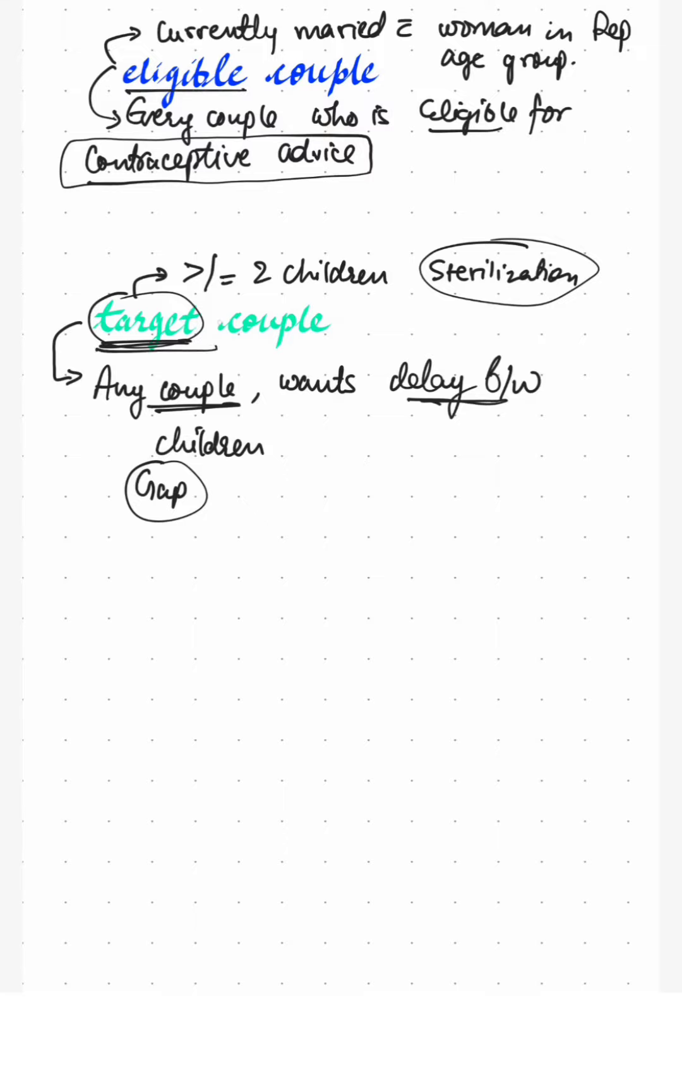